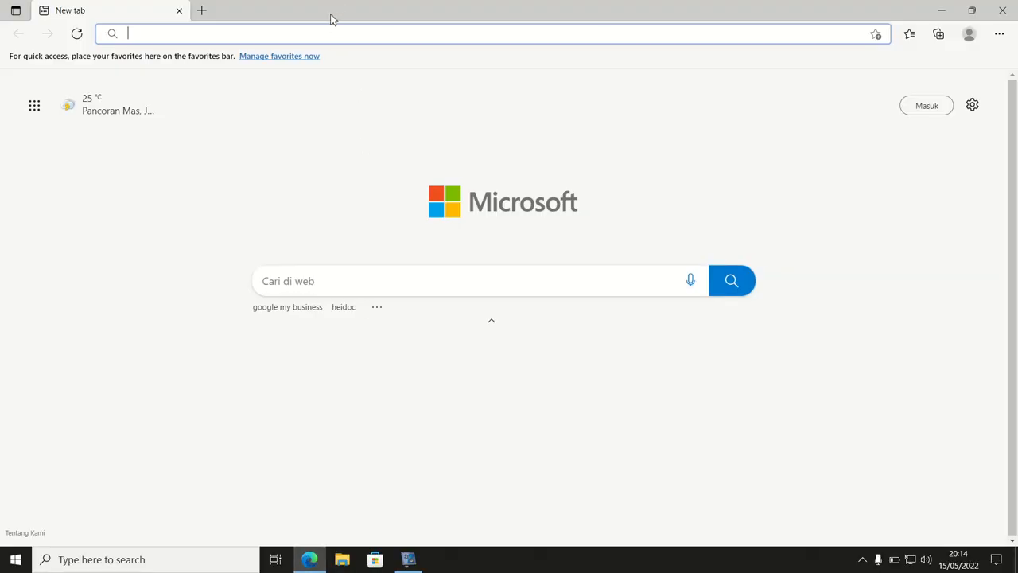
- Navigate to rufus.ie from the address bar to reach the English Rufus site
text(rufus.ie/en/)
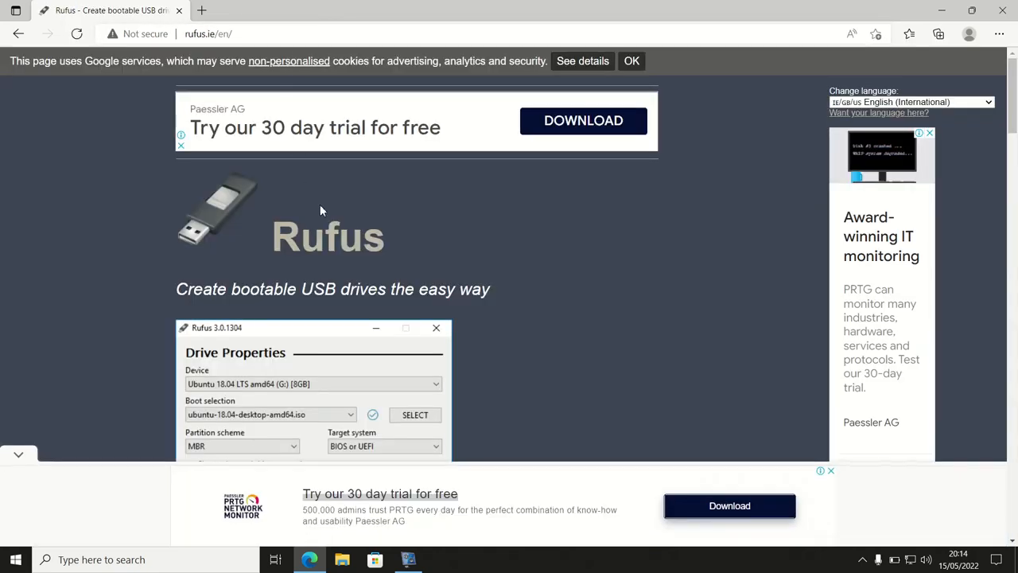
- Scroll to the Download section and dismiss the ad pop-up to get rufus-3.18.exe
scroll(down, 3)
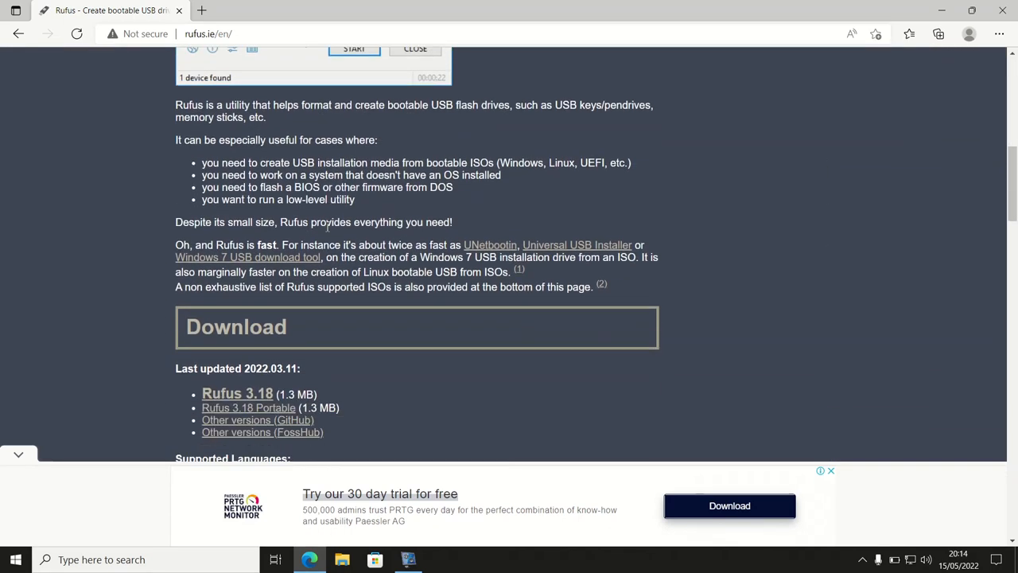
scroll(down, 3)
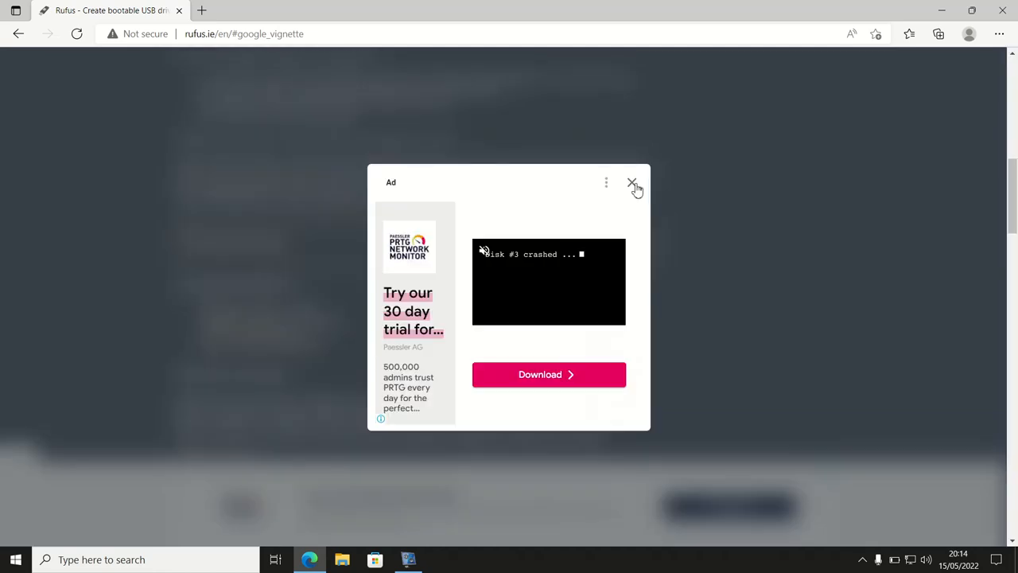
click(631, 182)
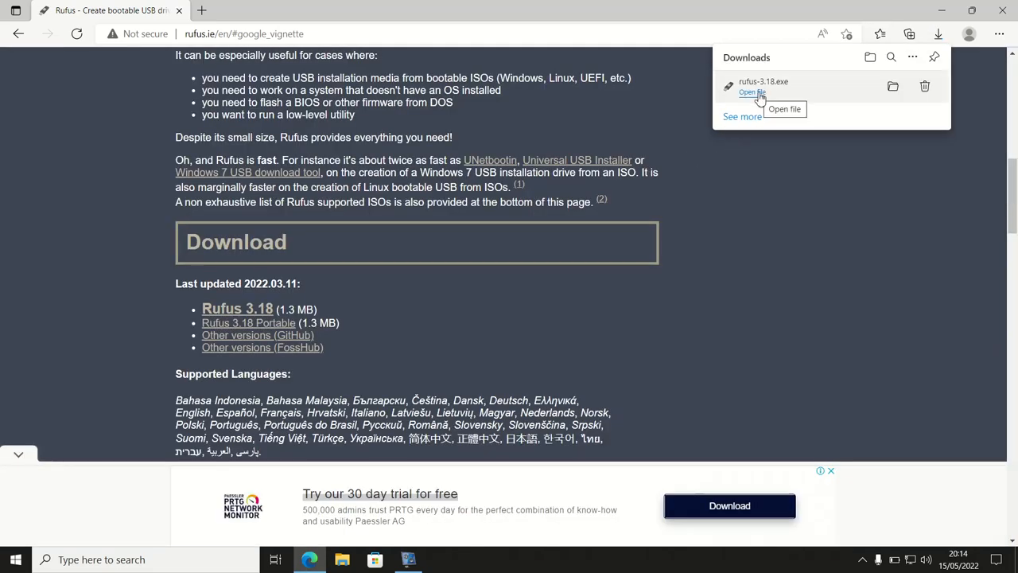
- Run rufus-3.18.exe from the Downloads flyout and allow the UAC prompt
click(751, 92)
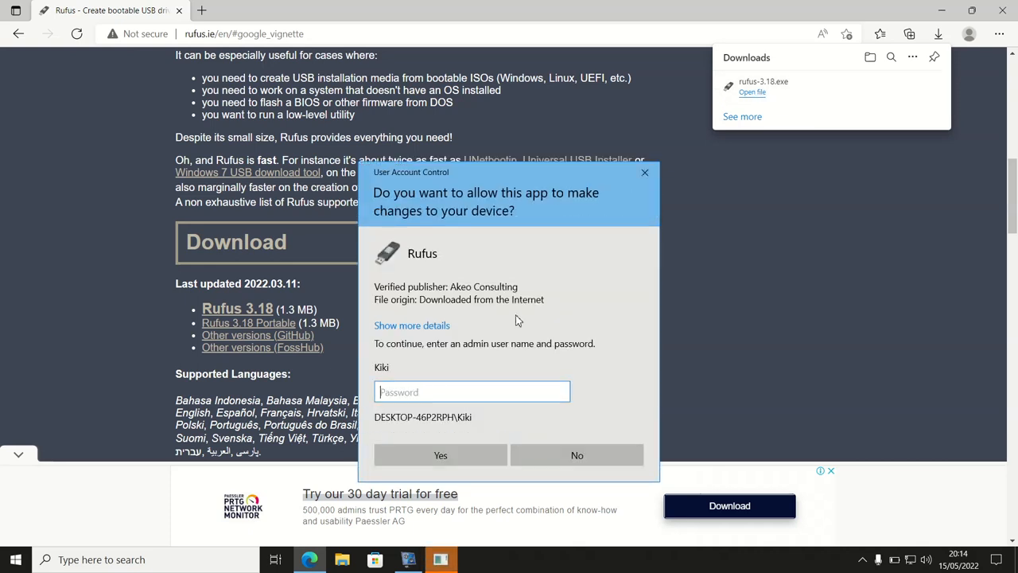
click(441, 454)
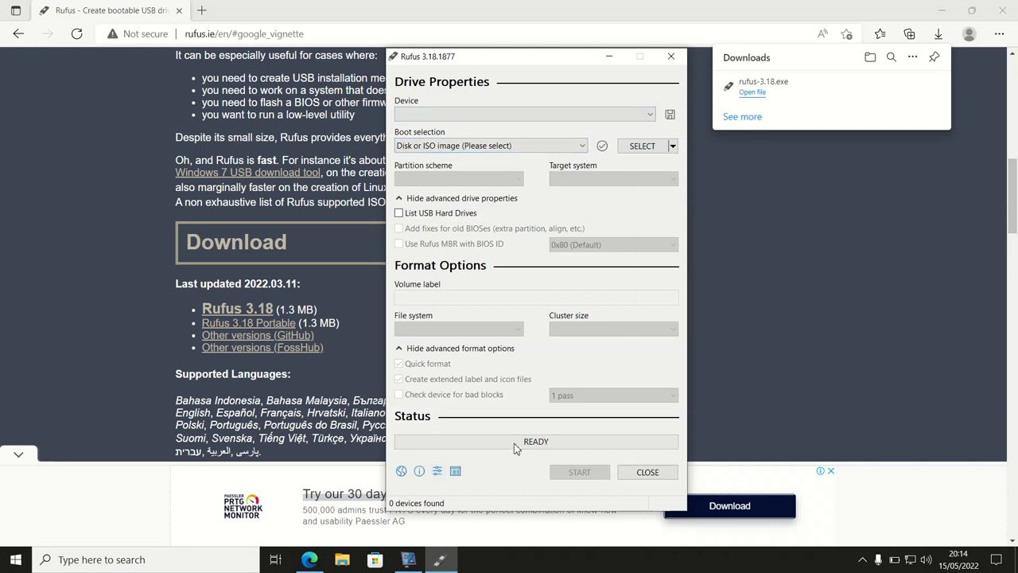
mouse_move(587, 467)
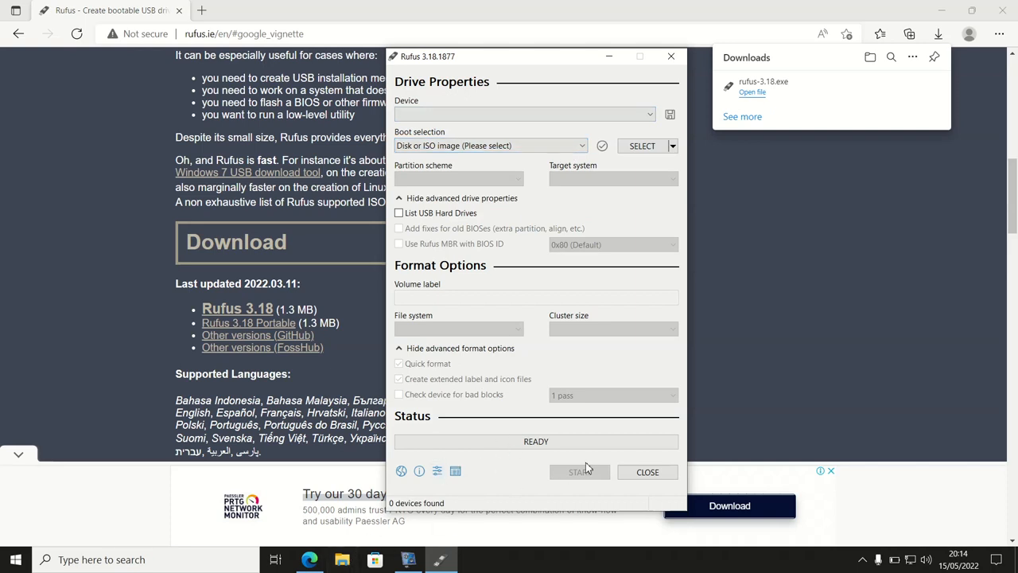
mouse_move(611, 471)
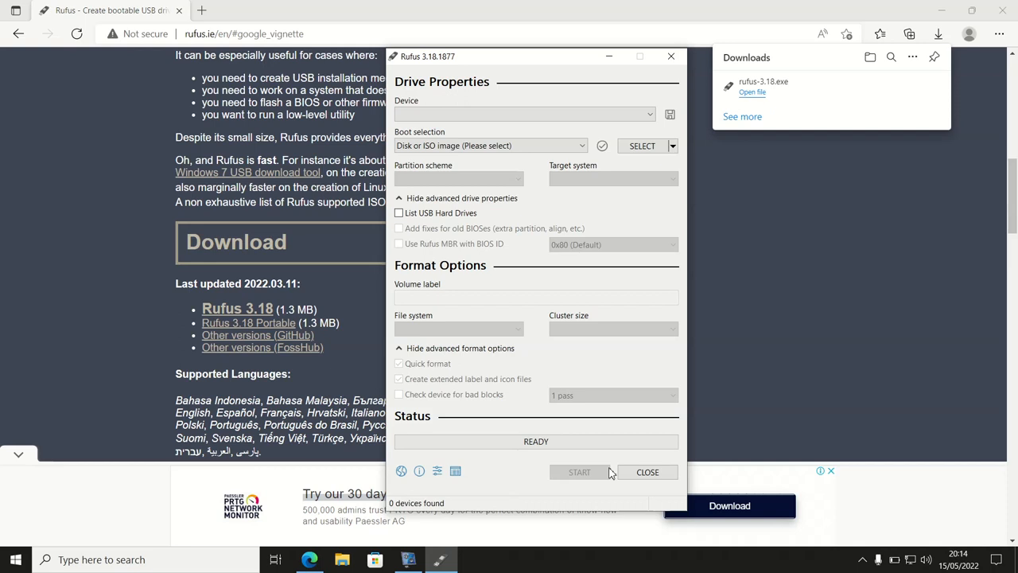